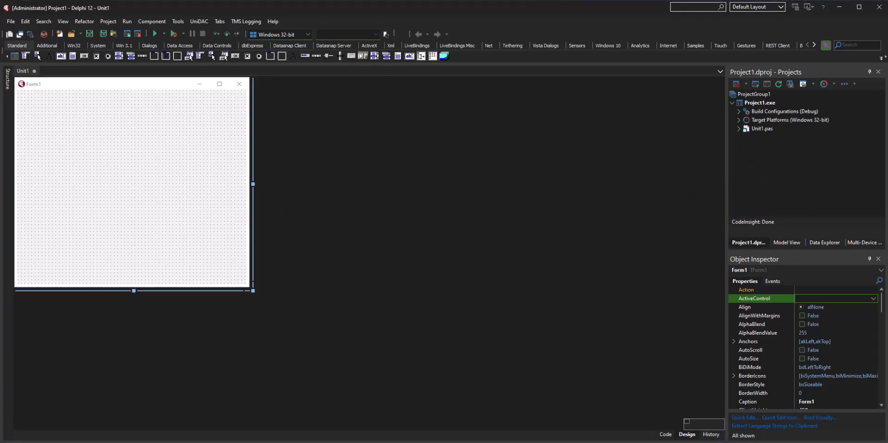
pyautogui.moveTo(93, 385)
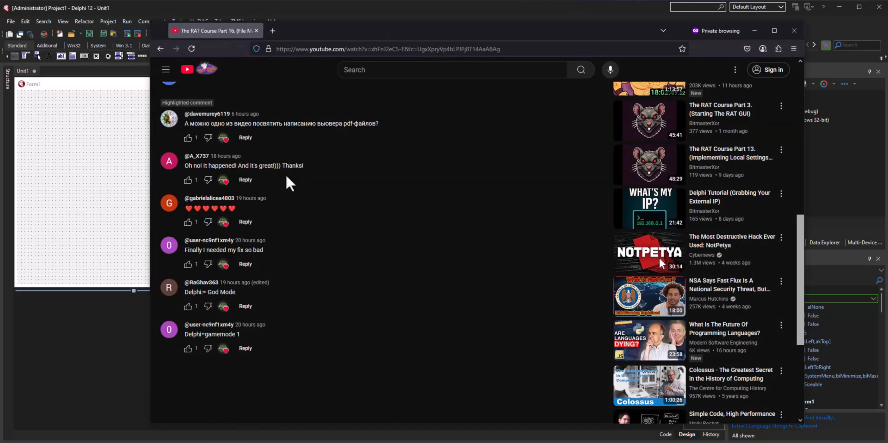
pyautogui.moveTo(186, 131)
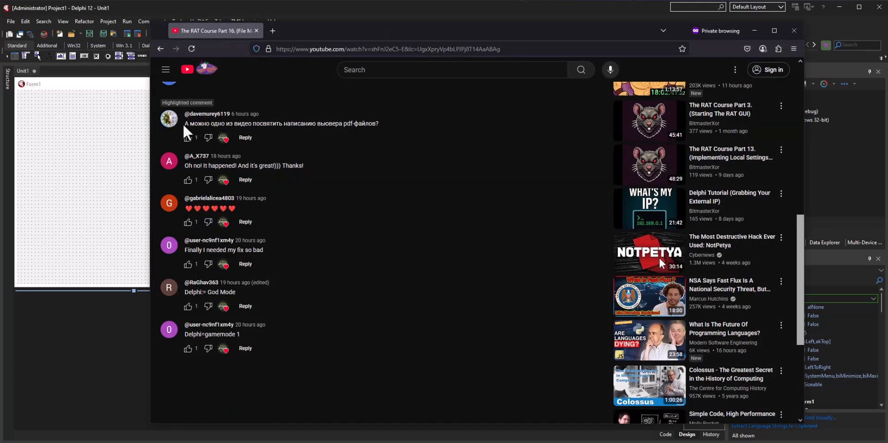
pyautogui.moveTo(351, 140)
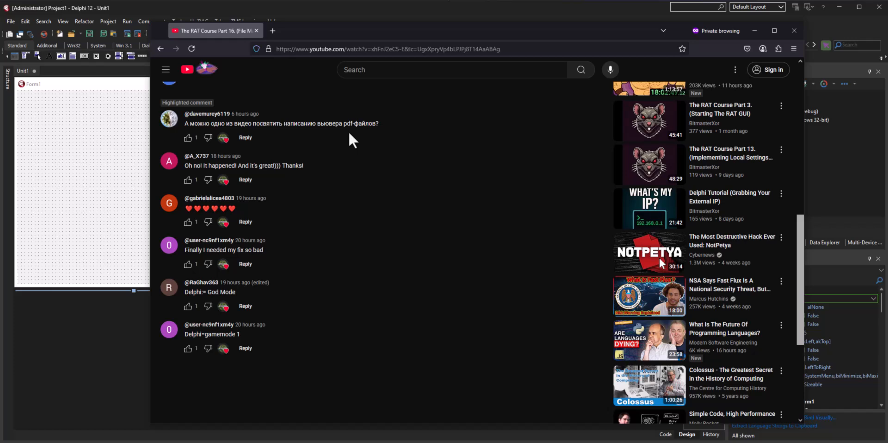
pyautogui.moveTo(378, 197)
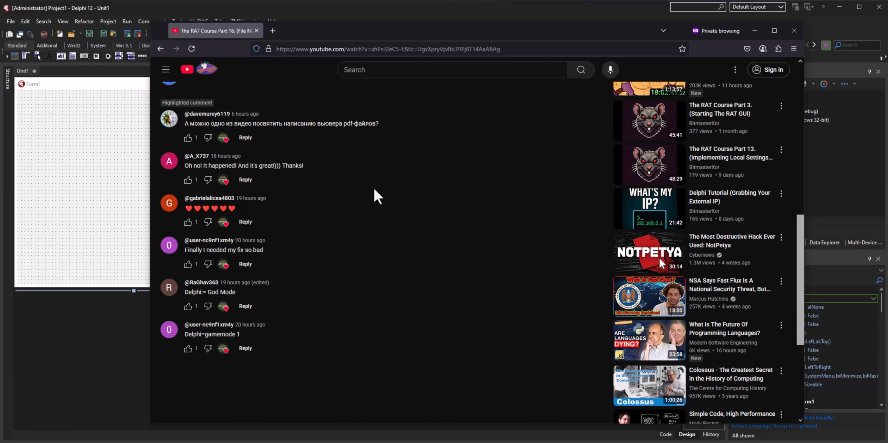
pyautogui.moveTo(195, 126)
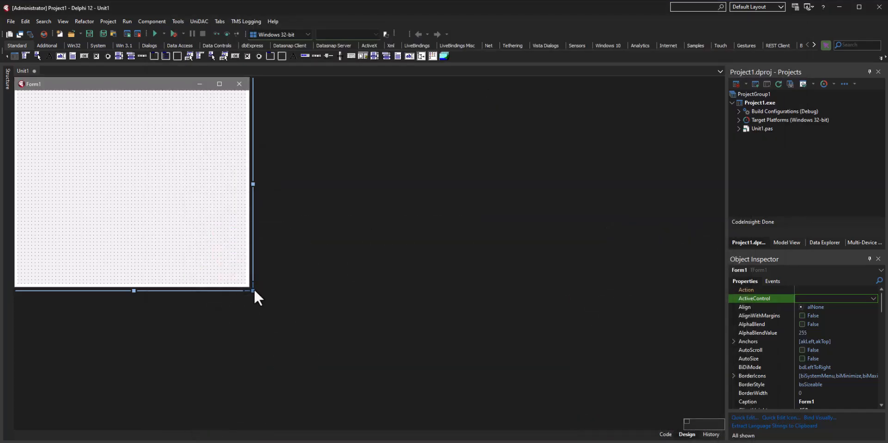
# Drag Form1's bottom-right corner outward so the empty form is wider and taller
pyautogui.moveTo(252, 290); pyautogui.dragTo(292, 344)
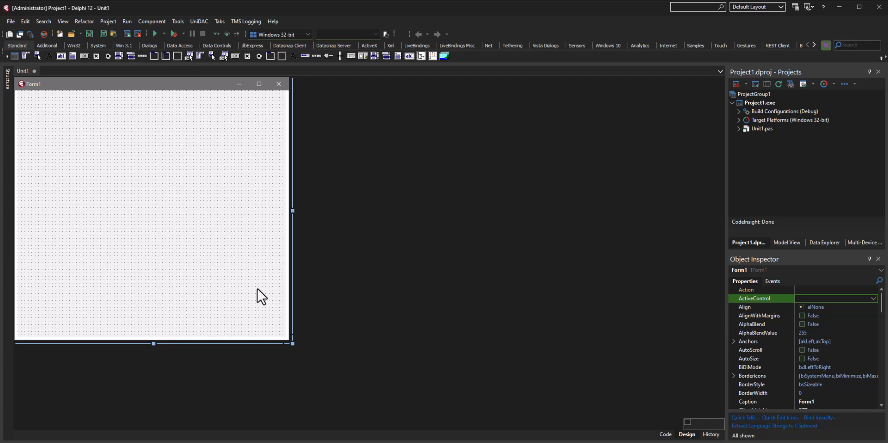
pyautogui.moveTo(253, 294)
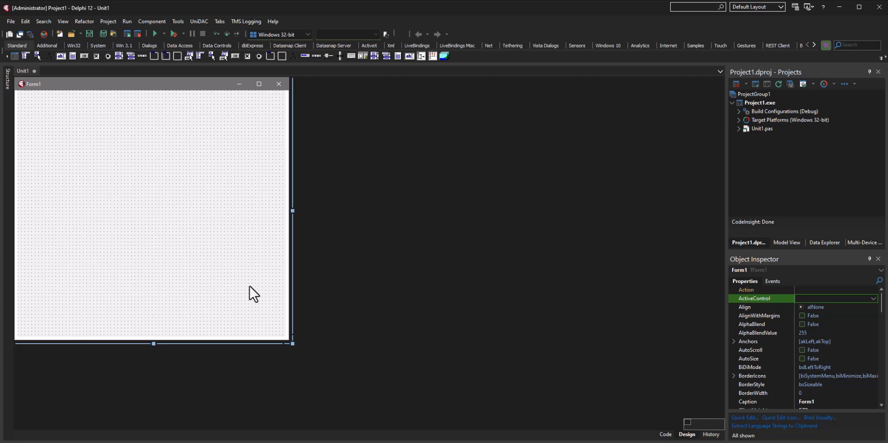
pyautogui.moveTo(186, 214)
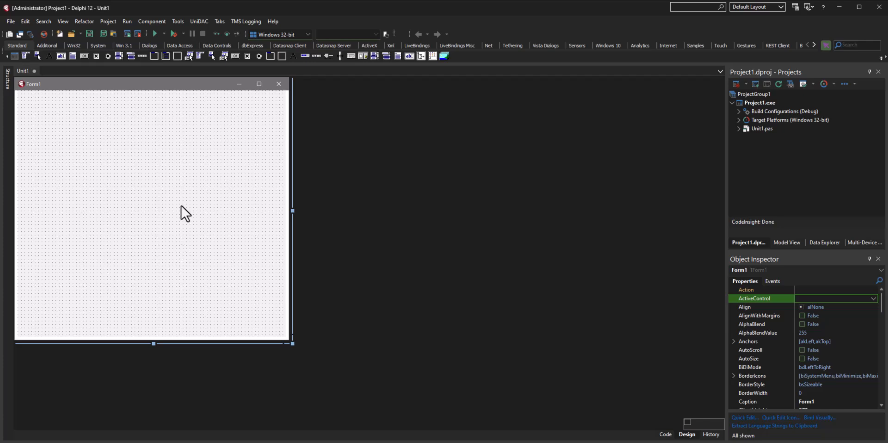
pyautogui.moveTo(197, 199)
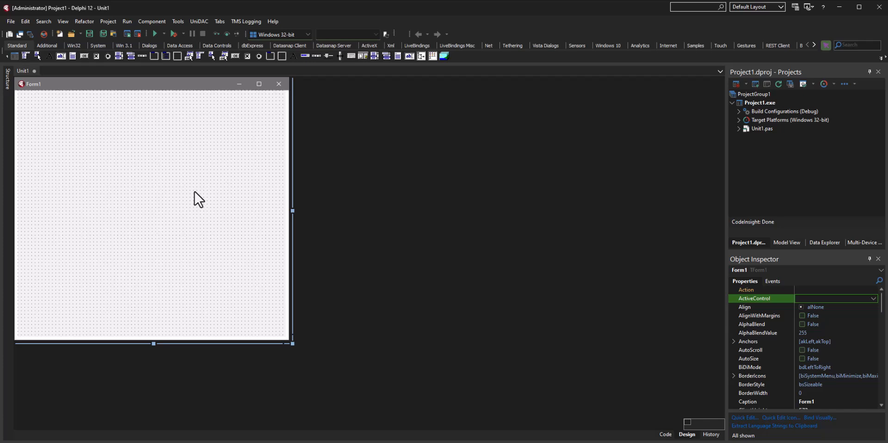
pyautogui.moveTo(170, 213)
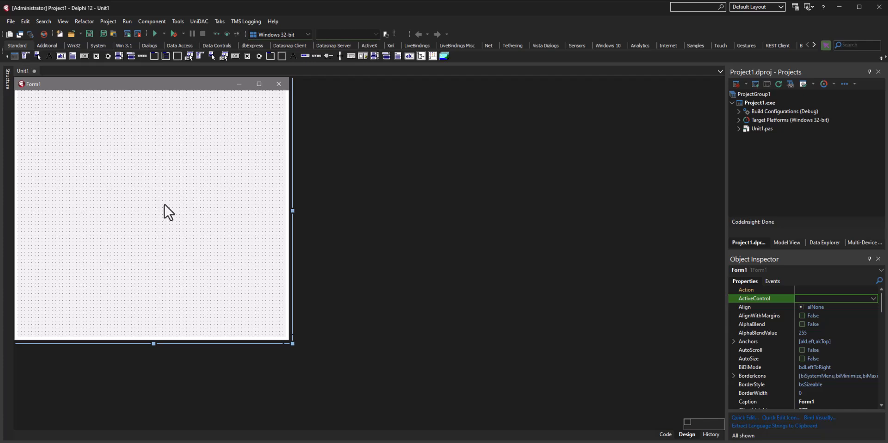
pyautogui.moveTo(119, 148)
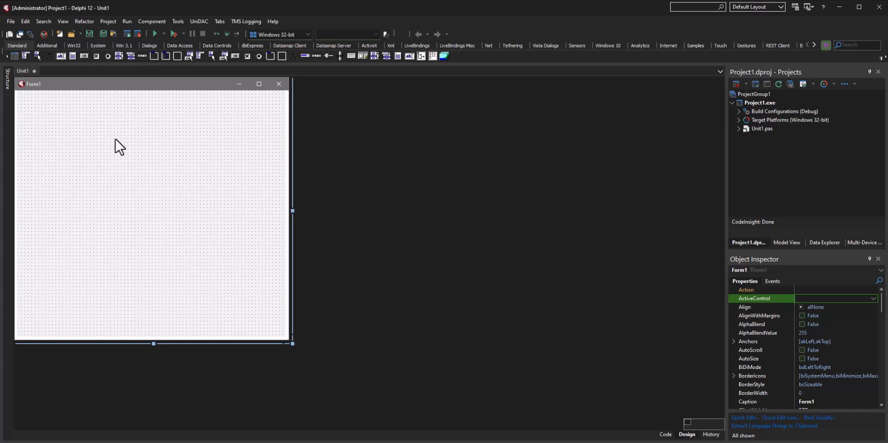
pyautogui.moveTo(141, 158)
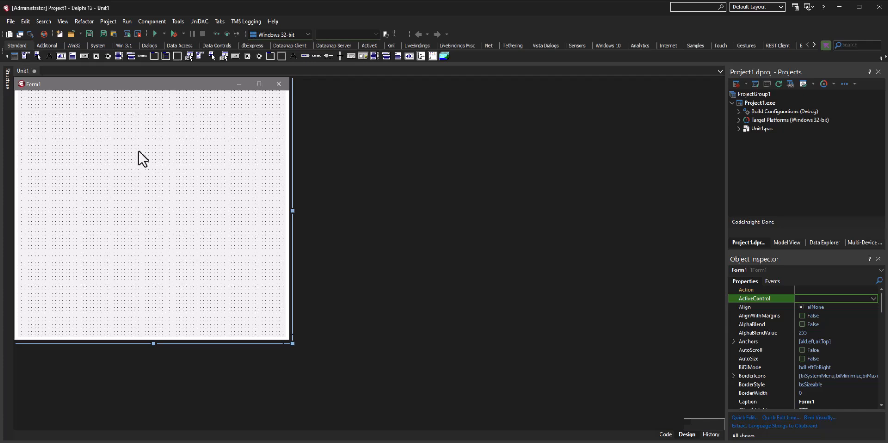
pyautogui.moveTo(169, 155)
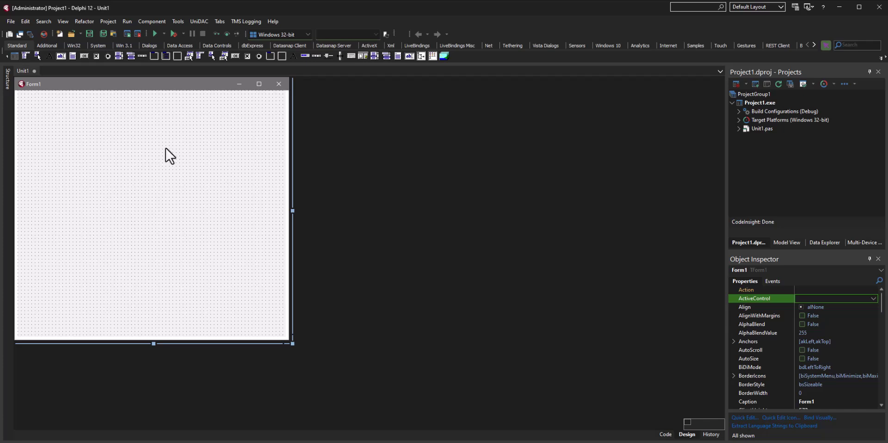
pyautogui.moveTo(705, 116)
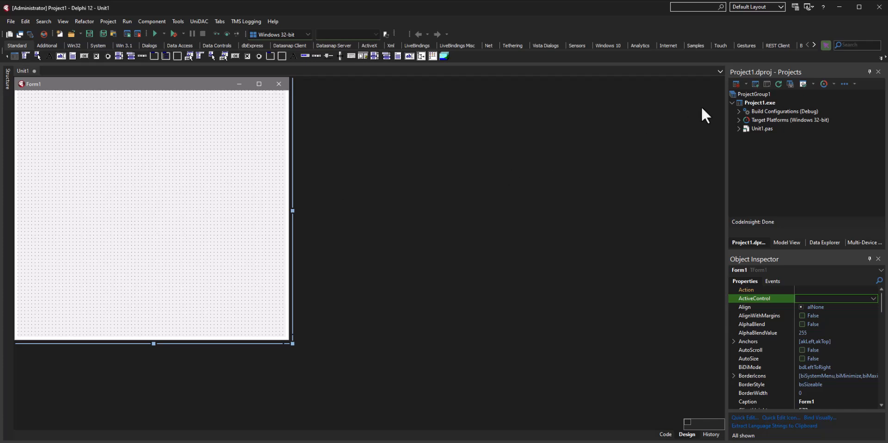
pyautogui.moveTo(156, 186)
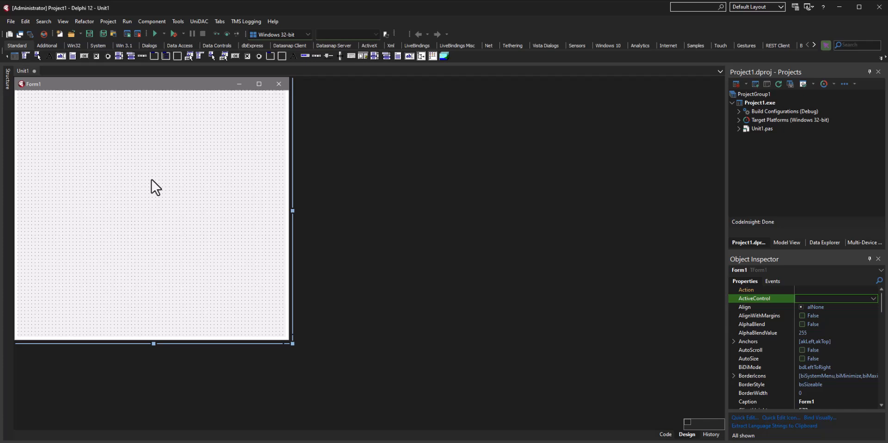
pyautogui.moveTo(89, 155)
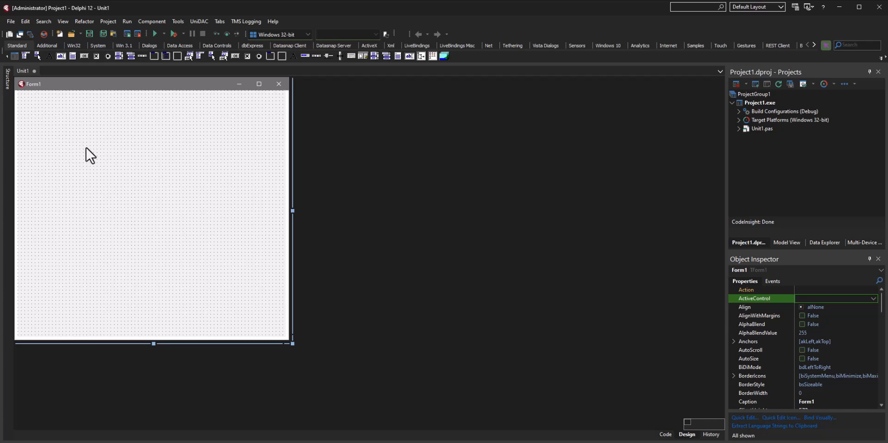
pyautogui.moveTo(801, 86)
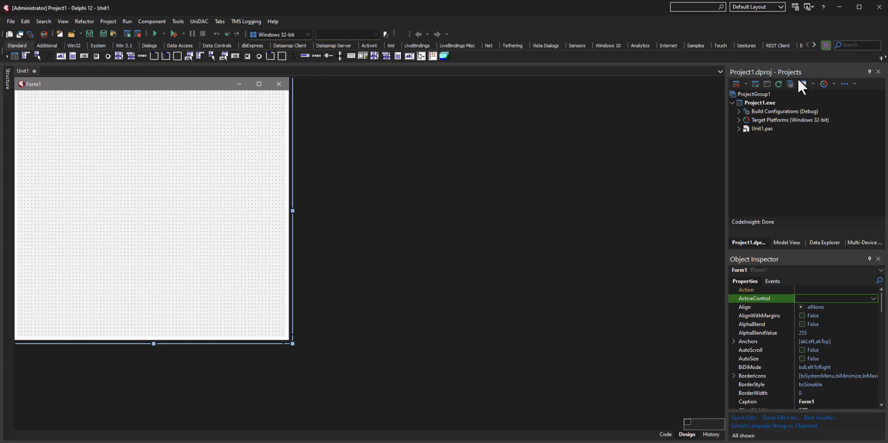
# Add a TMainMenu to the form with a File item captioned 'File' and an 'Open' sub-item
pyautogui.click(849, 45)
pyautogui.write('main')
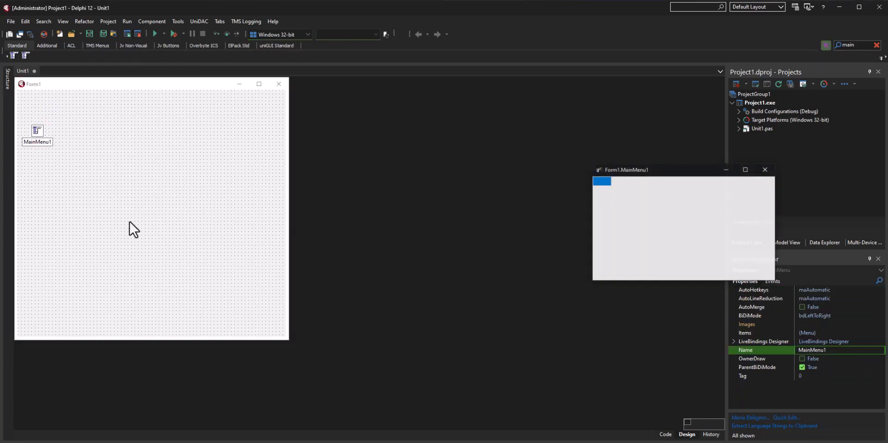
pyautogui.click(601, 181)
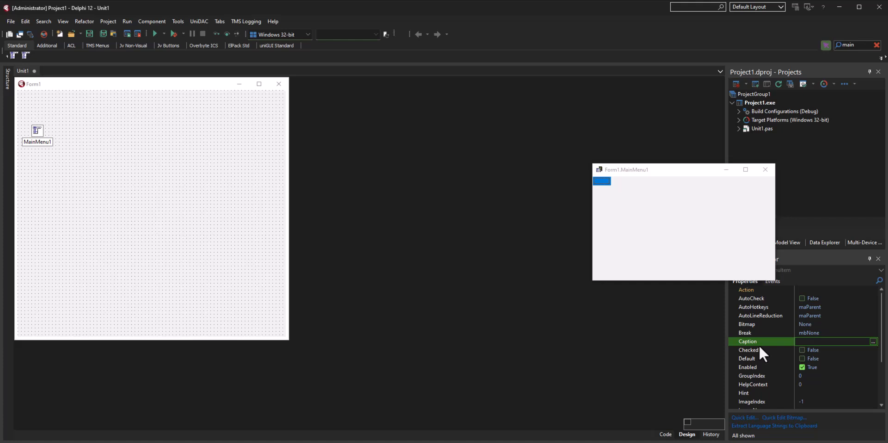
pyautogui.write('F')
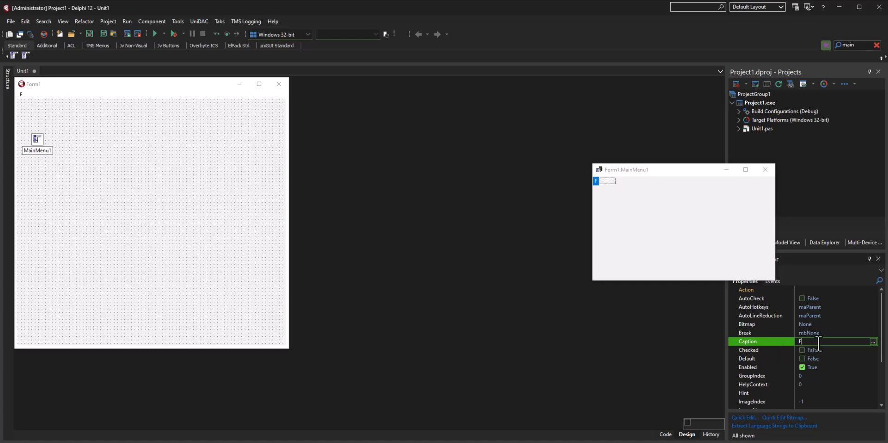
pyautogui.write('ile')
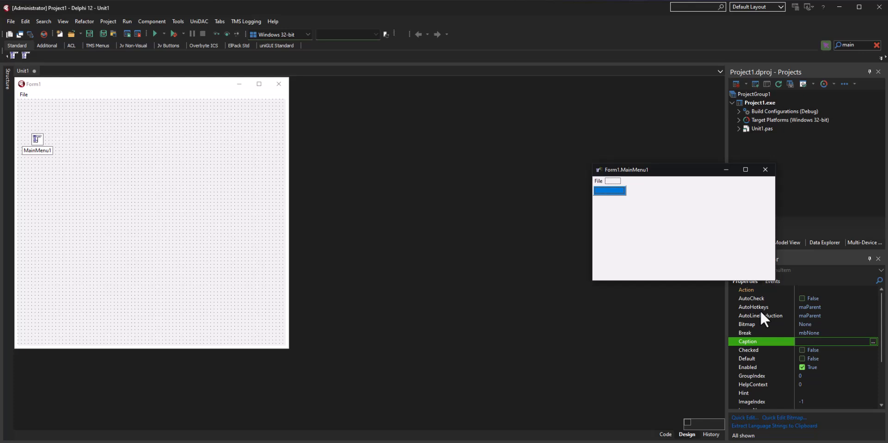
pyautogui.write('Open')
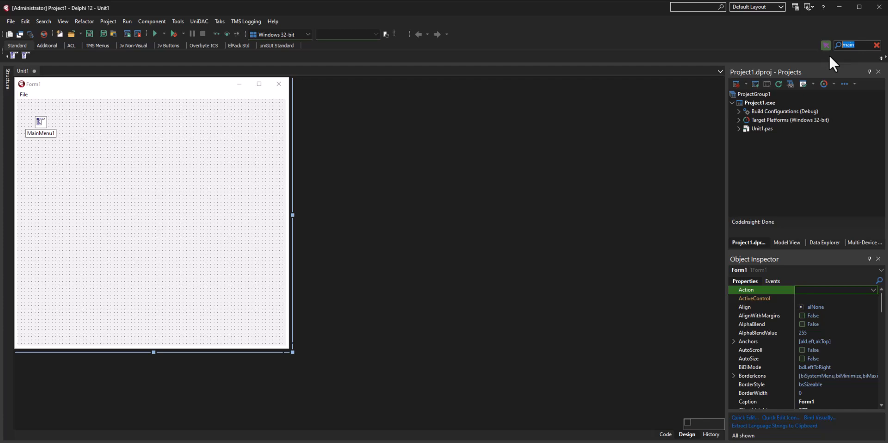
# Add an AdvPDFViewer anchored on all sides and expand its Options group to the header/footer settings
pyautogui.write('pdfv')
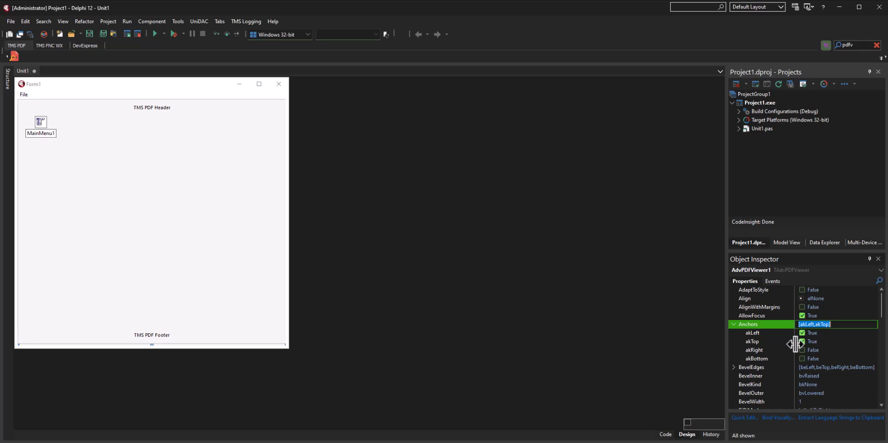
pyautogui.click(802, 350)
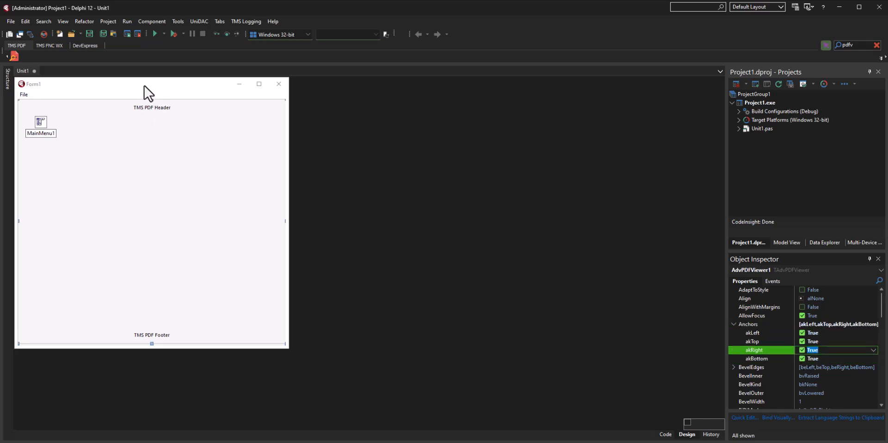
pyautogui.click(41, 122)
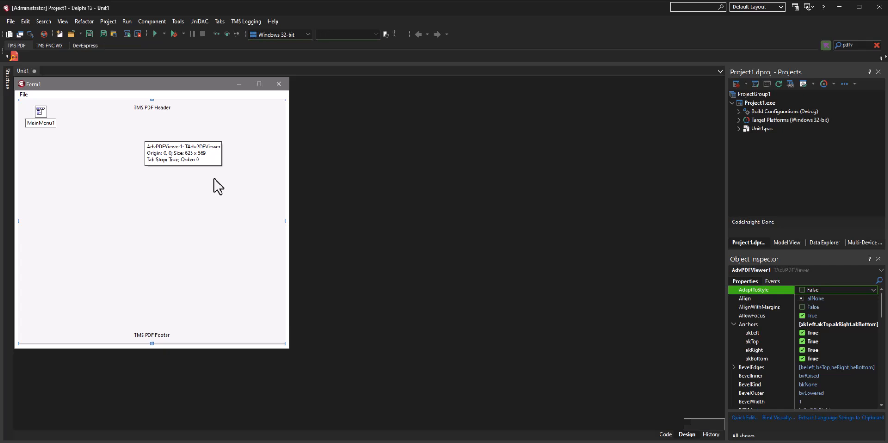
pyautogui.moveTo(209, 123)
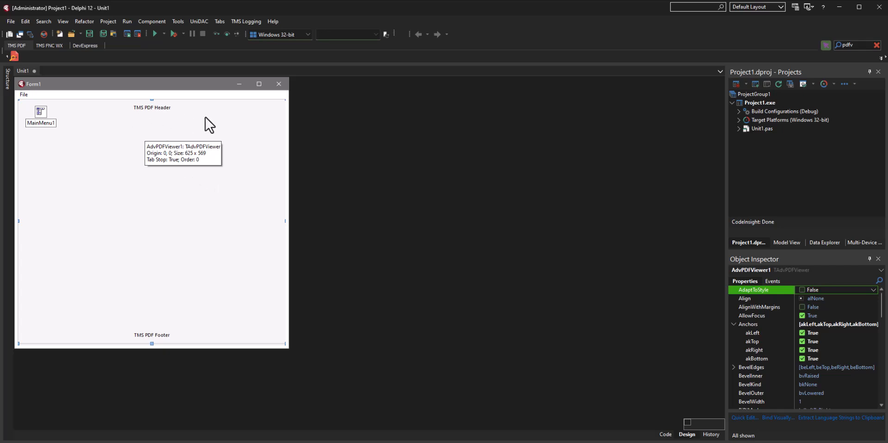
pyautogui.click(752, 367)
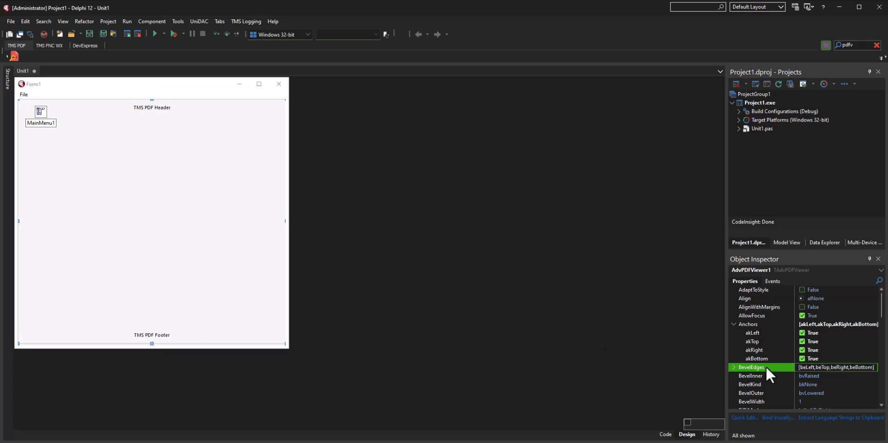
pyautogui.scroll(-3)
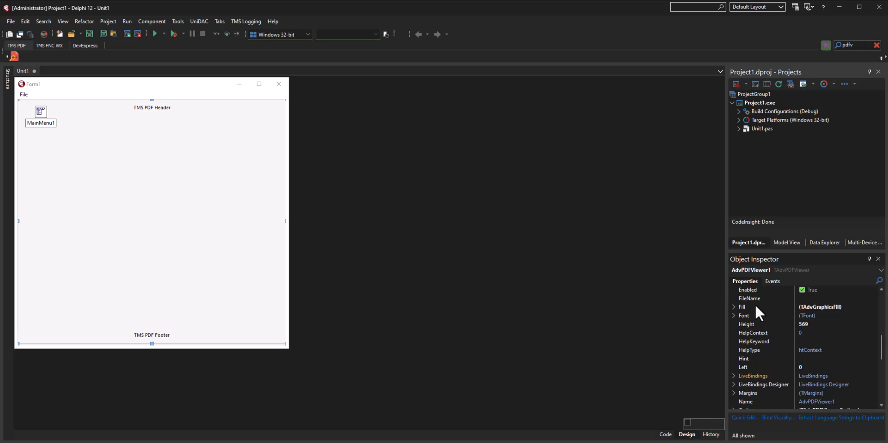
pyautogui.scroll(-3)
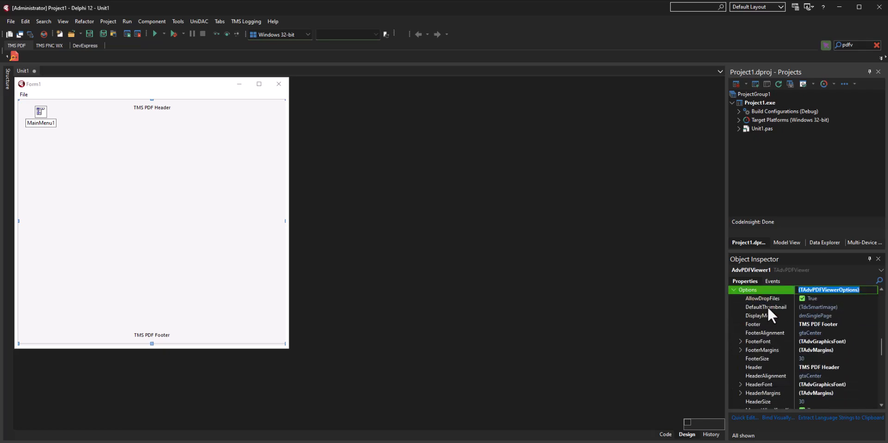
# Clear the PDF viewer's Header and Footer text, then select Form1 to clear its Caption
pyautogui.click(753, 323)
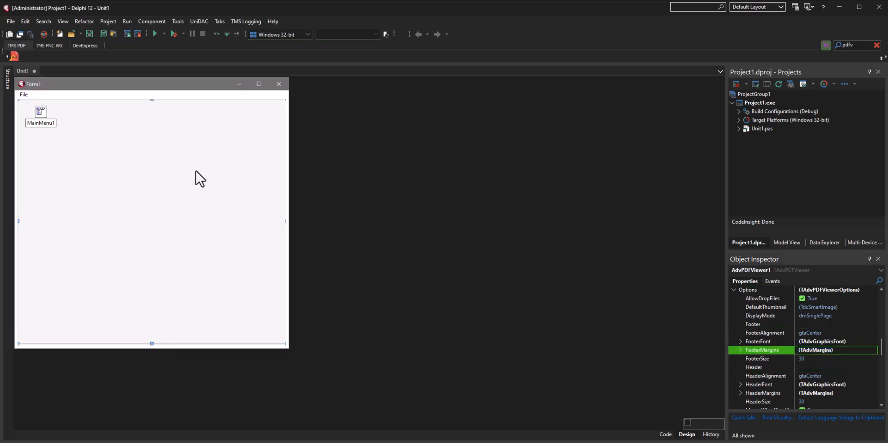
pyautogui.click(41, 111)
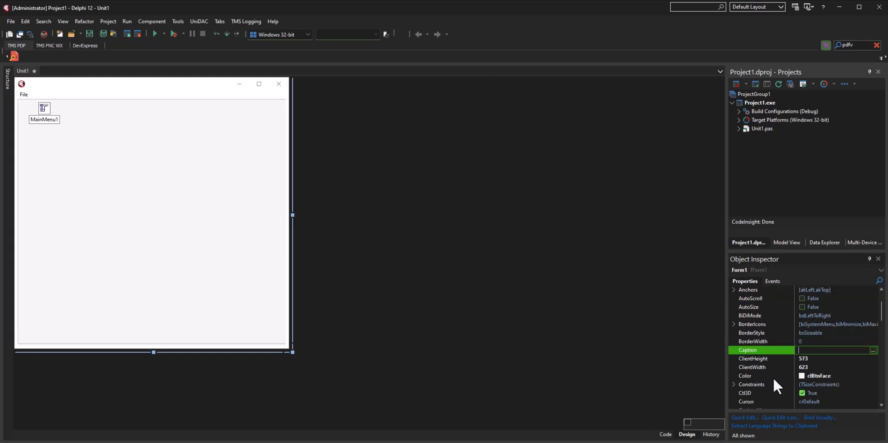
# Set Form1's caption to 'Delphi - PDF Viewer'
pyautogui.write('Delphi - PDF')
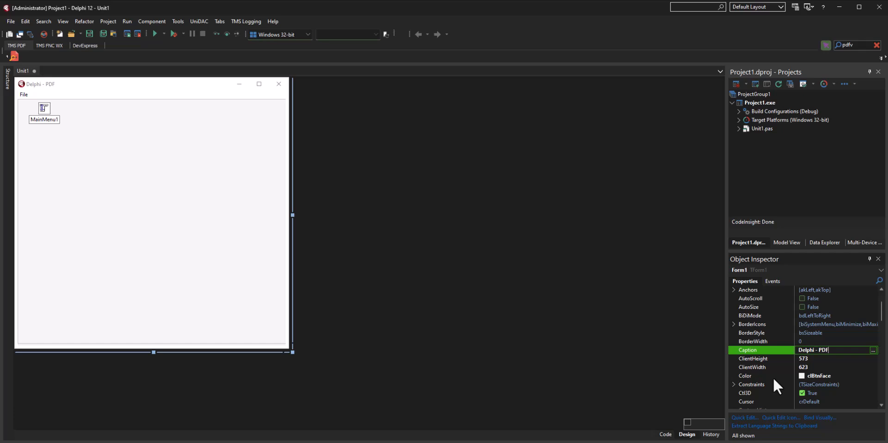
pyautogui.write('Viewer')
pyautogui.click(854, 45)
pyautogui.write('open')
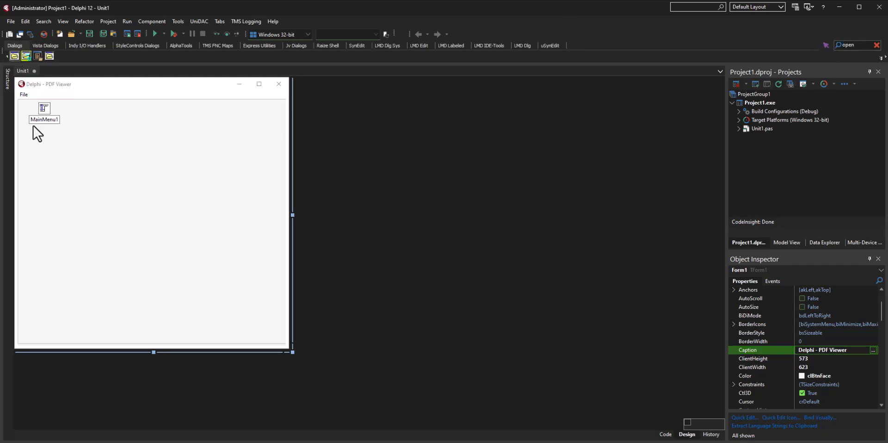
# Drop a TOpenDialog onto the form and select OpenDialog1's Filter property
pyautogui.click(44, 134)
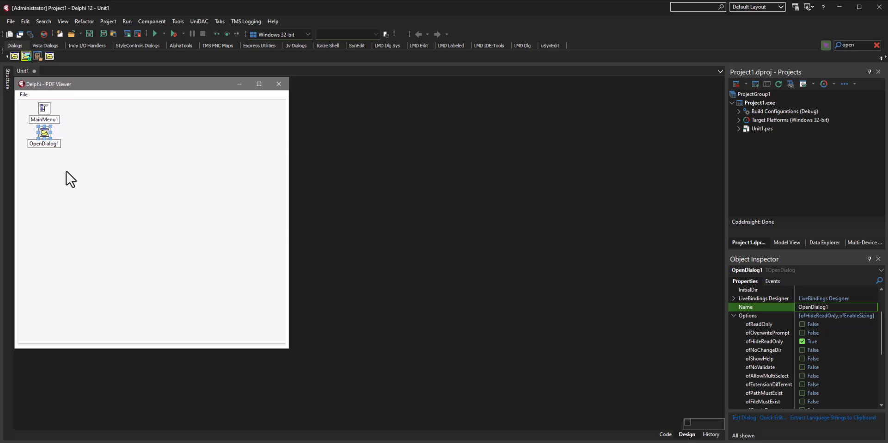
pyautogui.moveTo(43, 135)
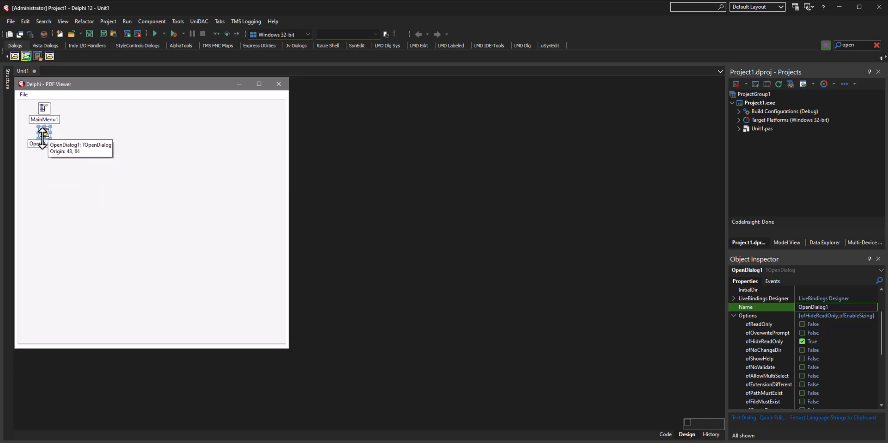
pyautogui.moveTo(232, 216)
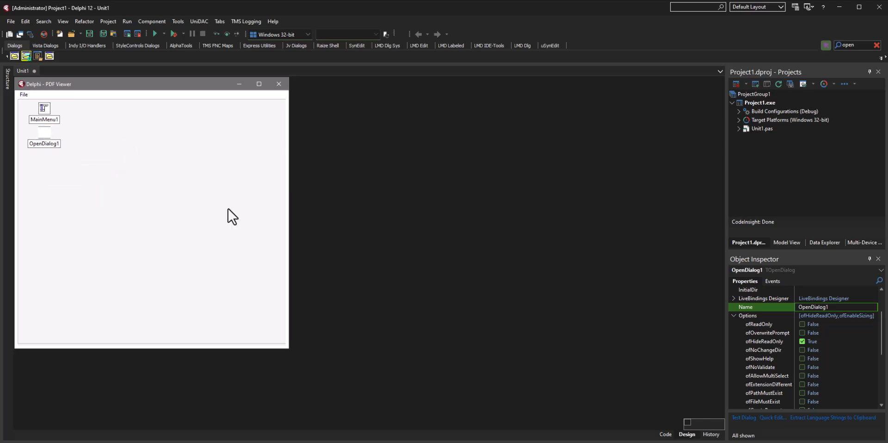
pyautogui.click(43, 133)
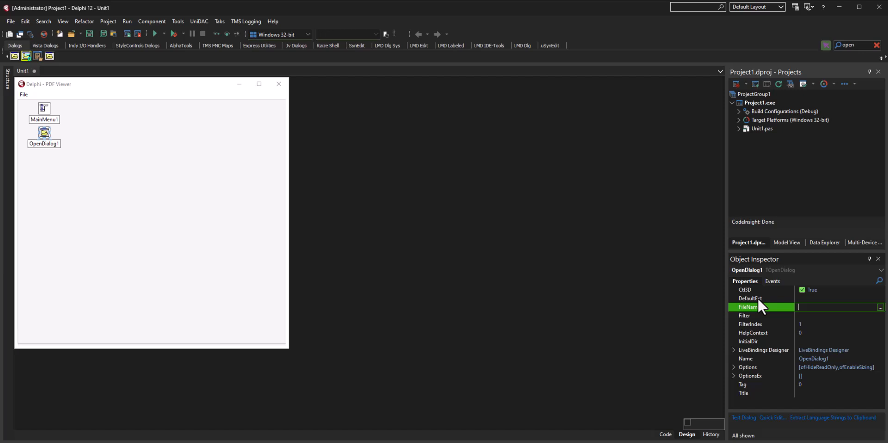
pyautogui.click(761, 315)
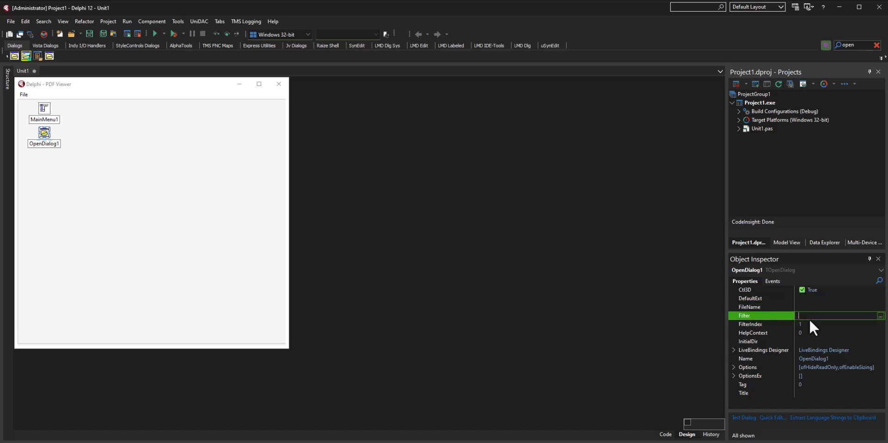
# Set OpenDialog1's filter to 'Adobe PDF's|*.pdf' in the Filter Editor and confirm
pyautogui.click(880, 315)
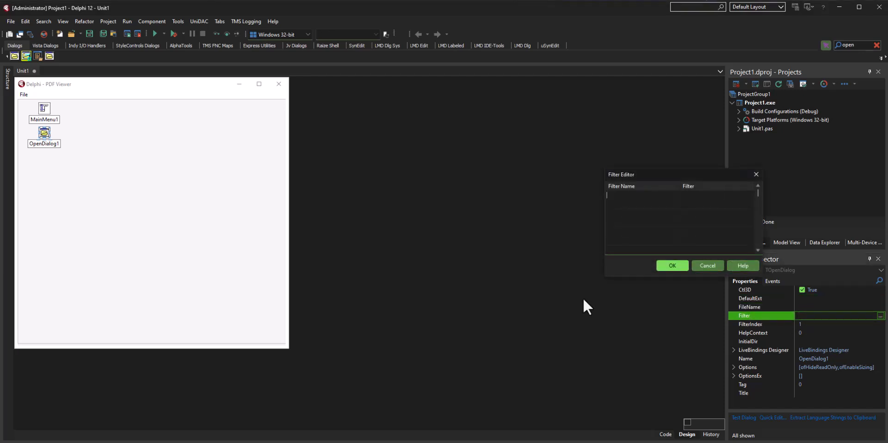
pyautogui.write("Adobe PDF's")
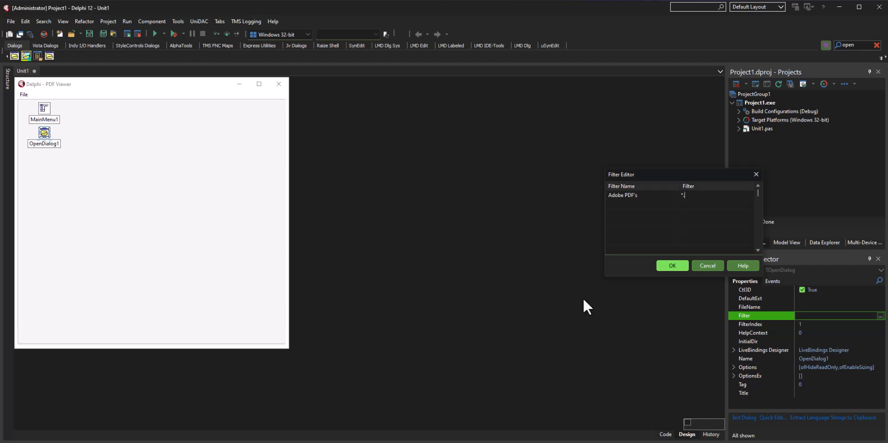
pyautogui.write('*.pdf')
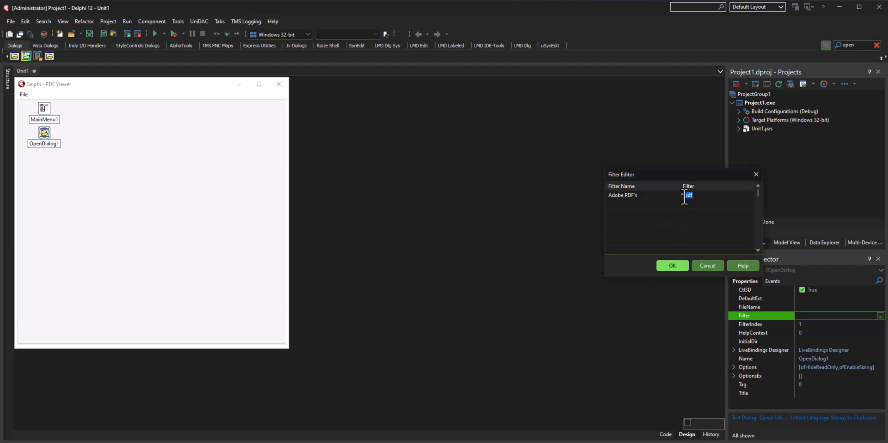
pyautogui.click(671, 266)
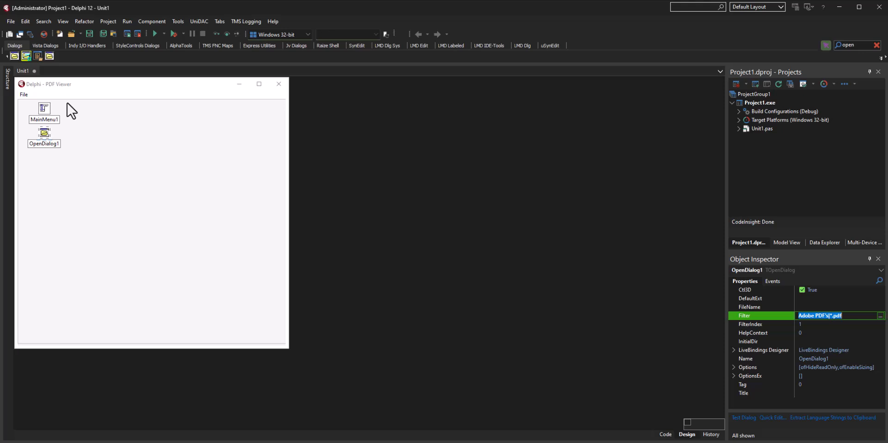
# In the Menu Designer, create the click handler for the File > Open PDF... item
pyautogui.click(142, 226)
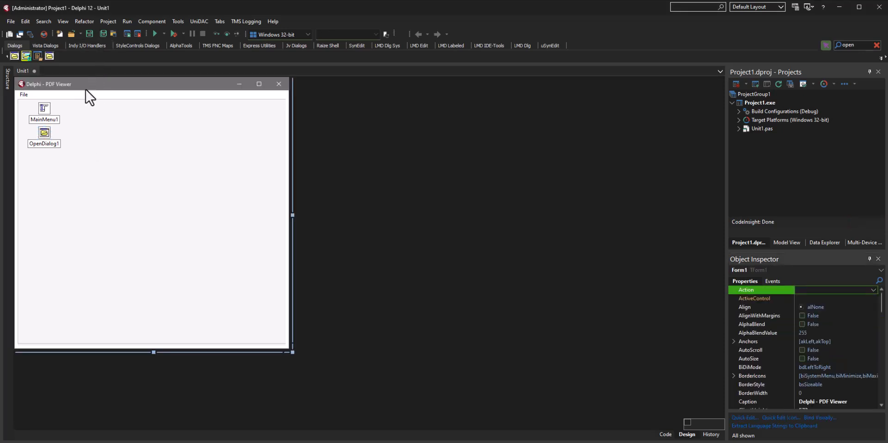
pyautogui.moveTo(138, 172)
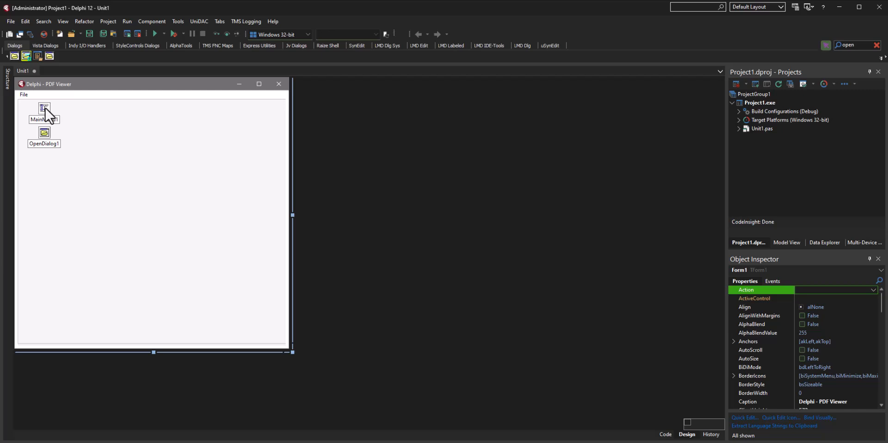
pyautogui.doubleClick(43, 108)
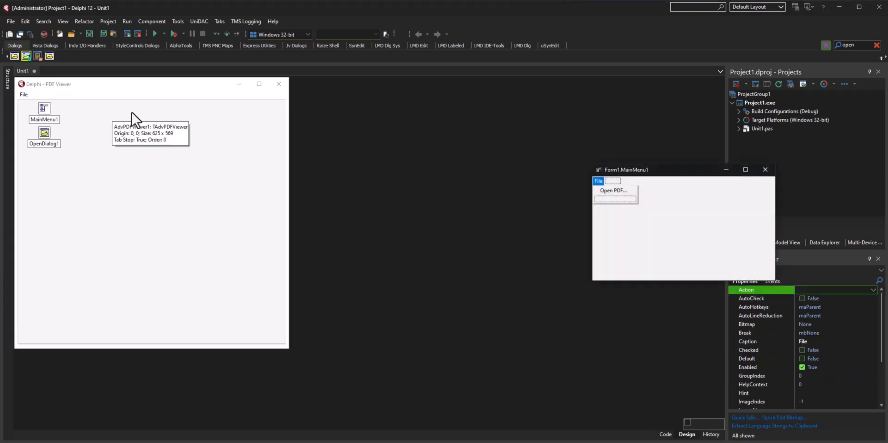
pyautogui.click(612, 190)
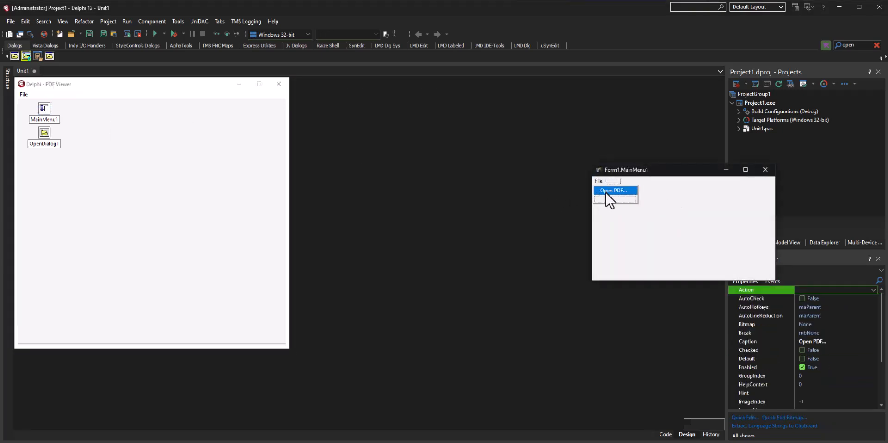
pyautogui.moveTo(621, 200)
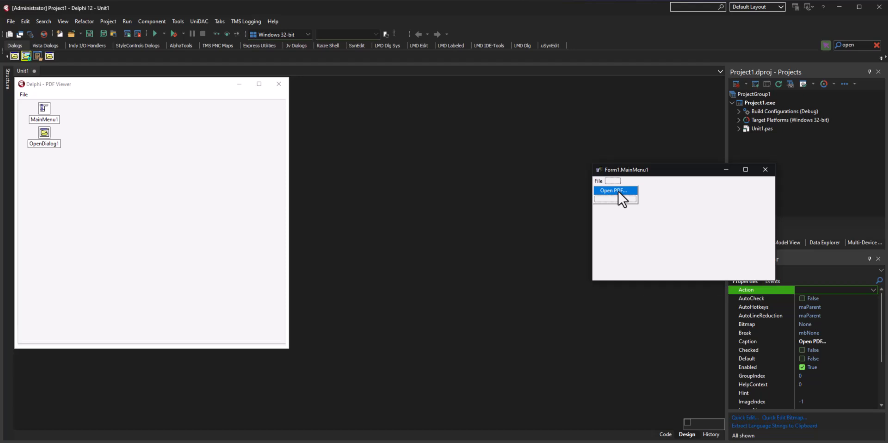
pyautogui.doubleClick(612, 190)
pyautogui.write('self.')
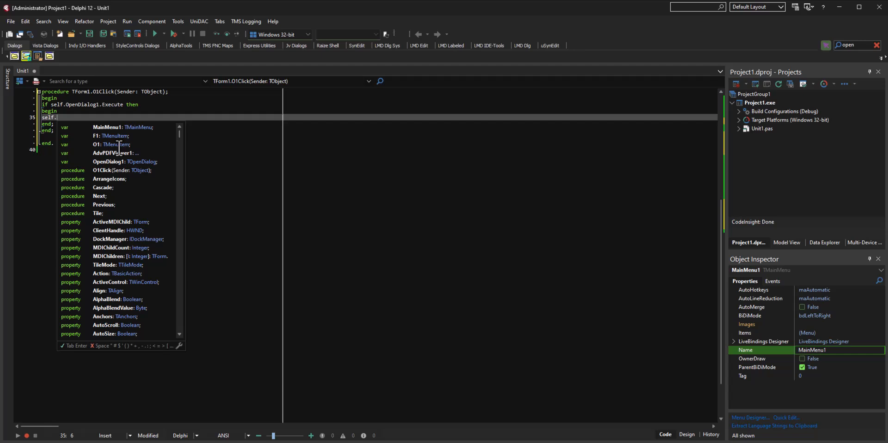
# Write the handler: if OpenDialog1.Execute then AdvPDFViewer1.FileName := OpenDialog1.FileName
pyautogui.write('pd')
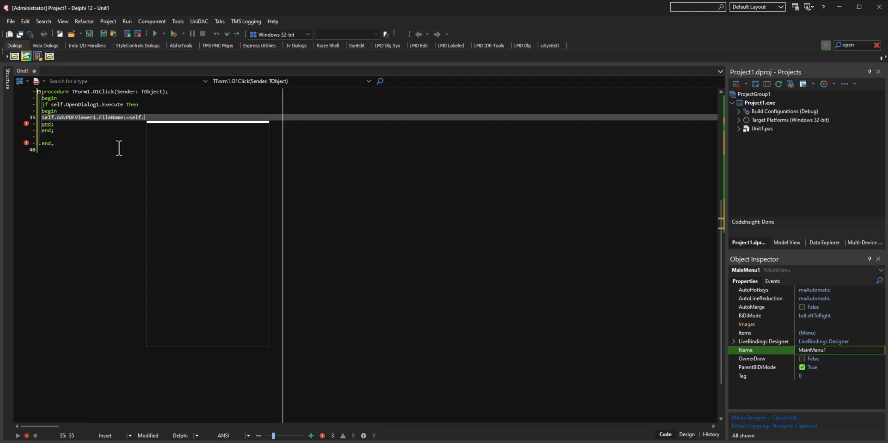
pyautogui.write('.OpenDialog1.filenm')
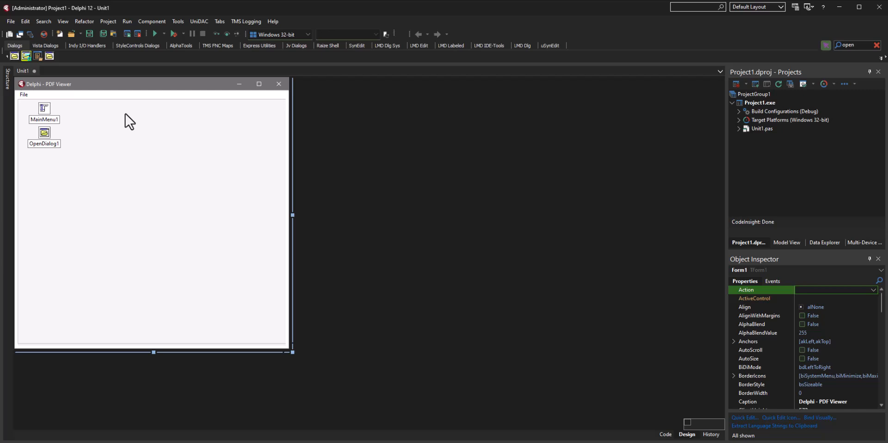
pyautogui.moveTo(84, 21)
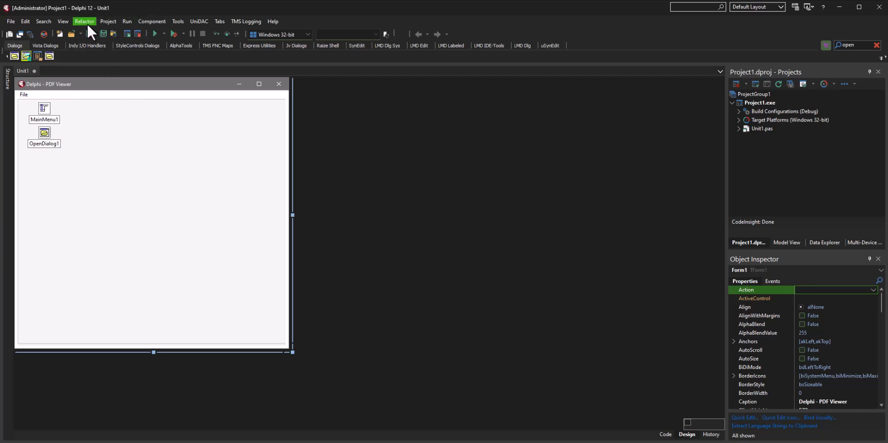
# In Project Options > Application > Appearance, enable a custom application style and save
pyautogui.click(178, 20)
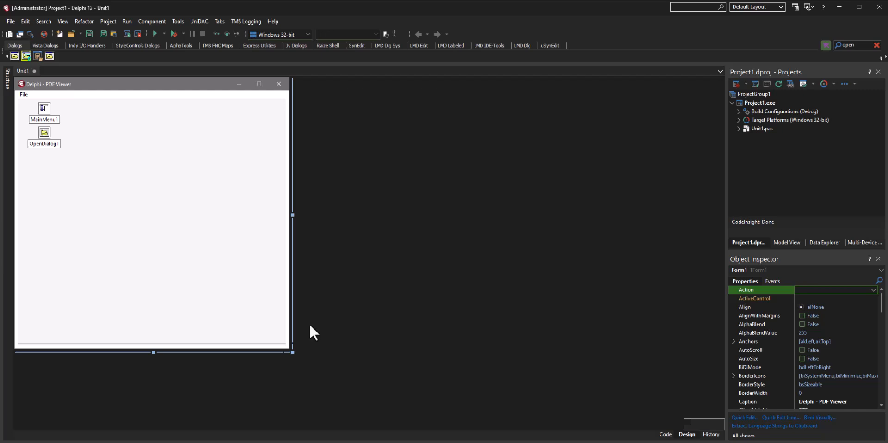
pyautogui.moveTo(482, 238)
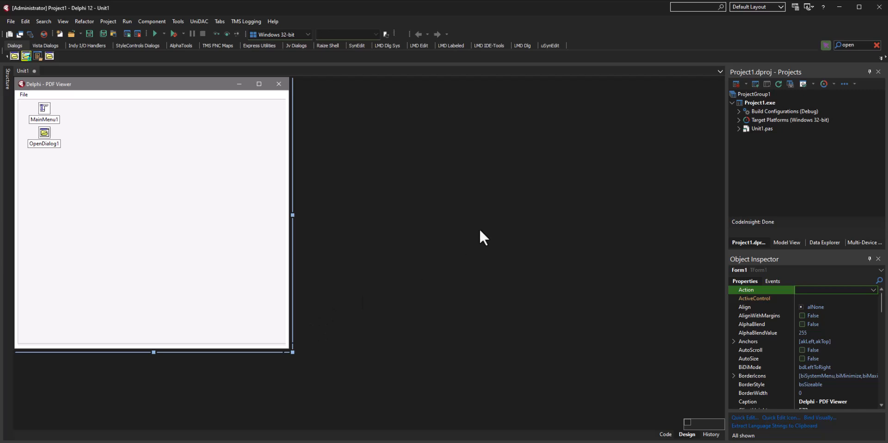
pyautogui.click(107, 21)
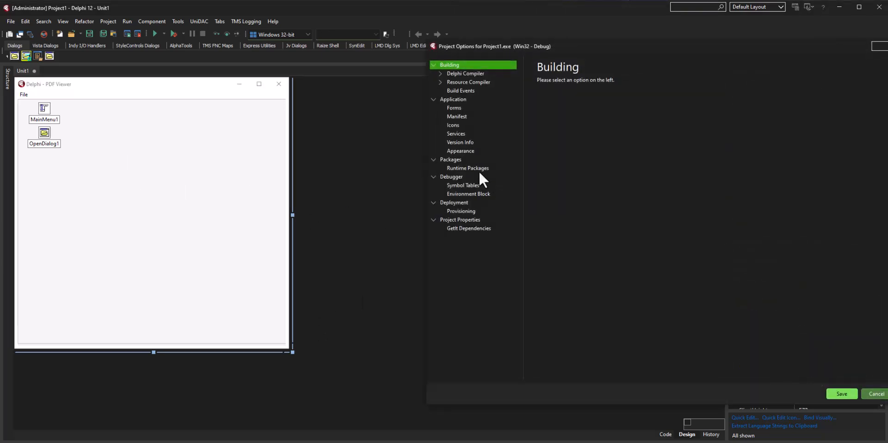
pyautogui.click(460, 151)
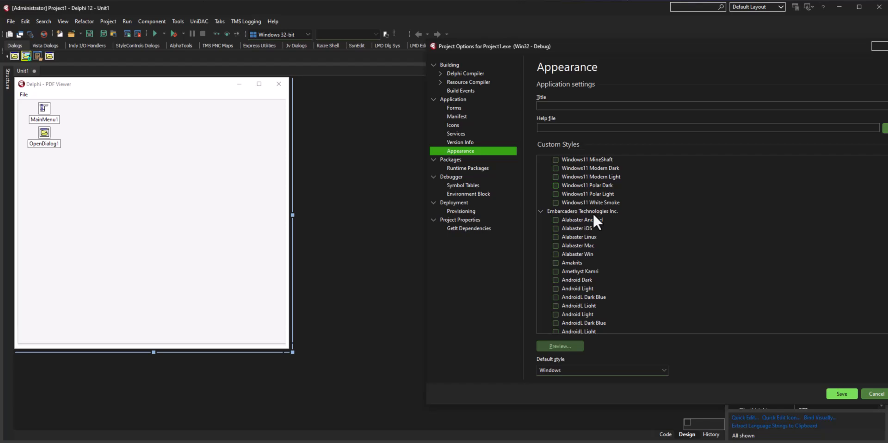
pyautogui.click(571, 228)
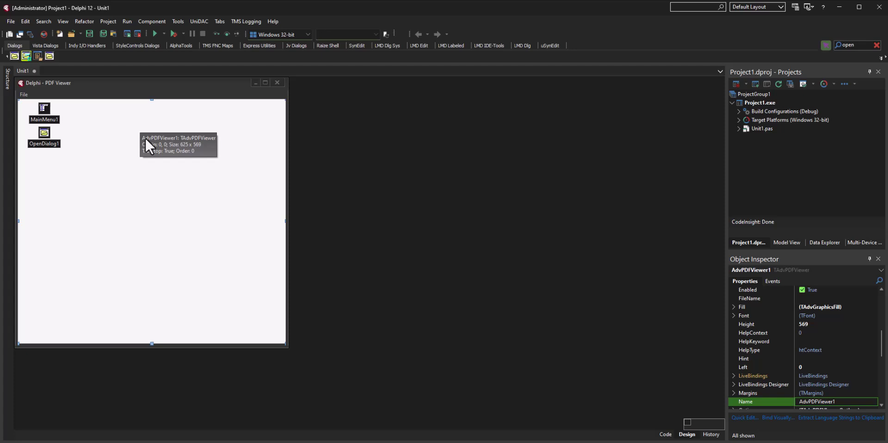
# Enable AdvPDFViewer1.AdaptToStyle, set Form1 Position to poScreenCenter, and run the project
pyautogui.scroll(3)
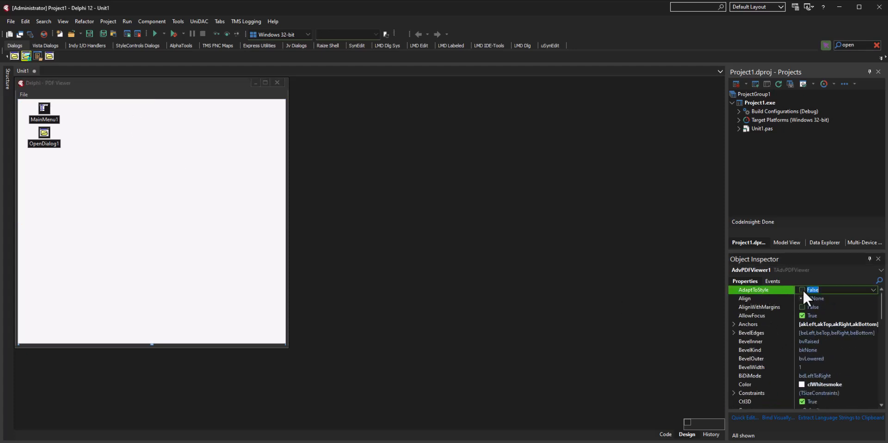
pyautogui.click(139, 163)
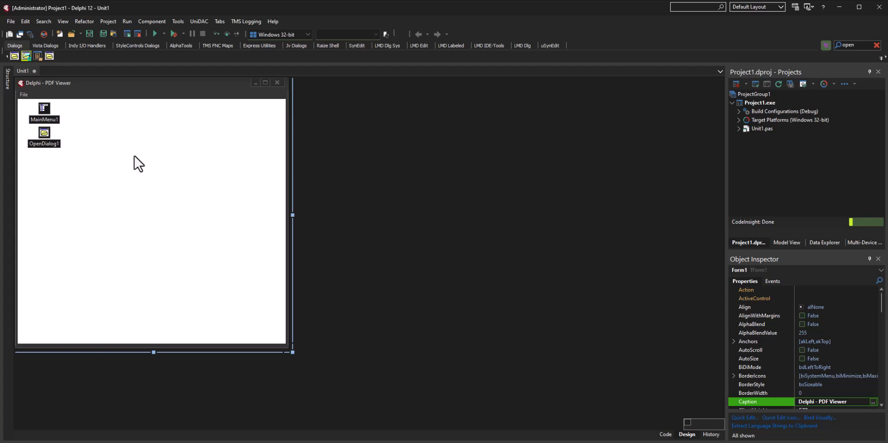
pyautogui.moveTo(229, 171)
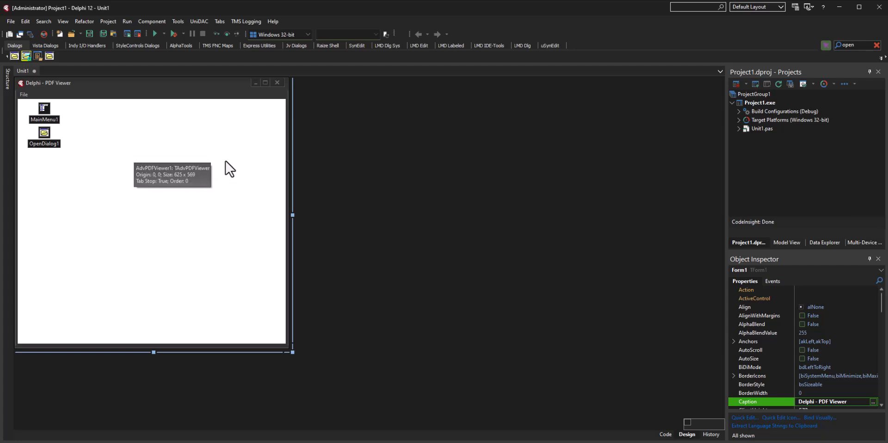
pyautogui.moveTo(108, 96)
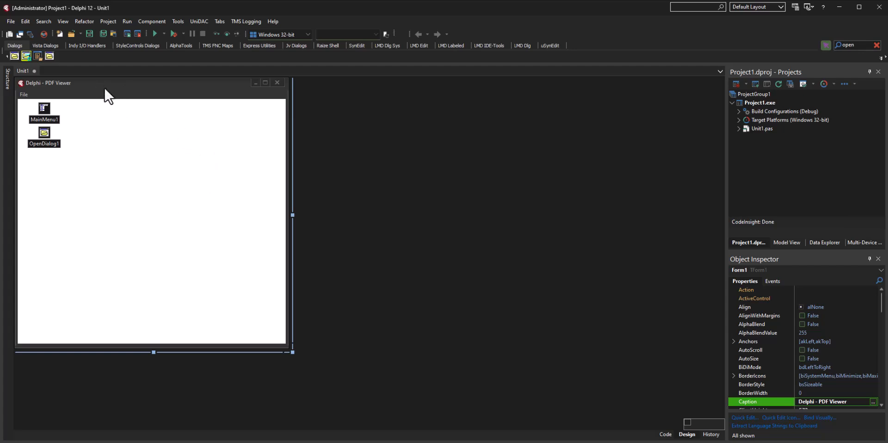
pyautogui.moveTo(719, 347)
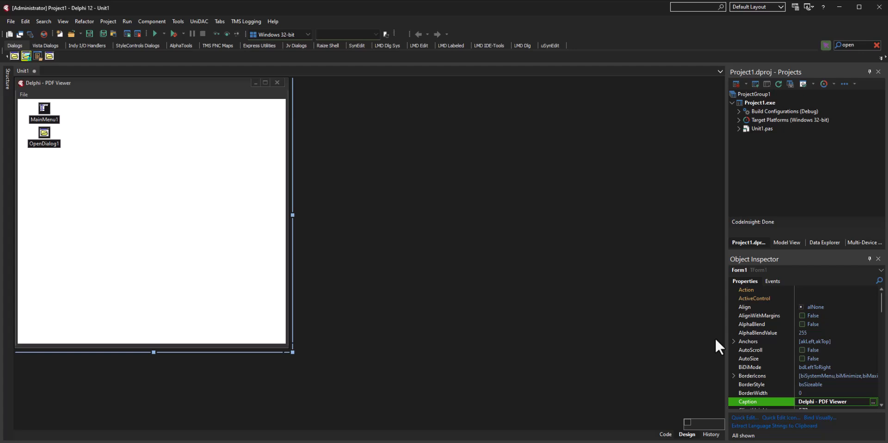
pyautogui.moveTo(638, 330)
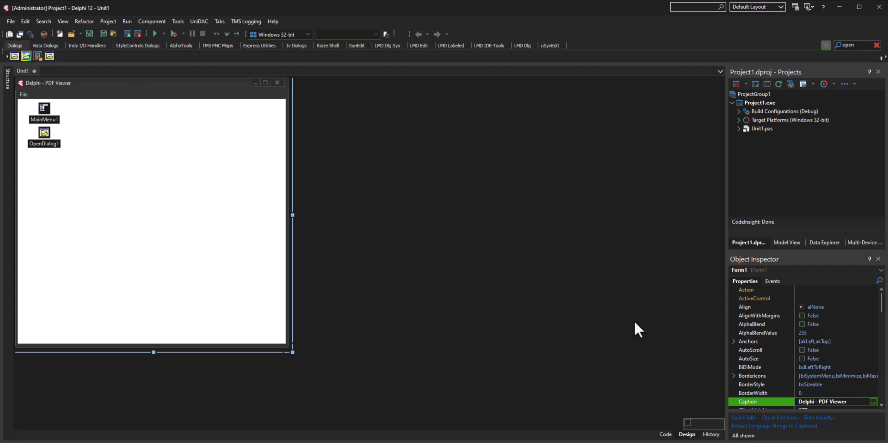
pyautogui.scroll(-3)
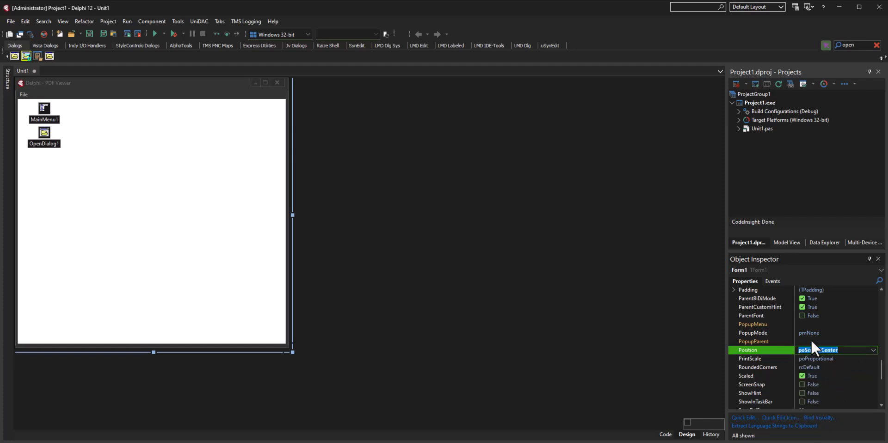
pyautogui.click(754, 341)
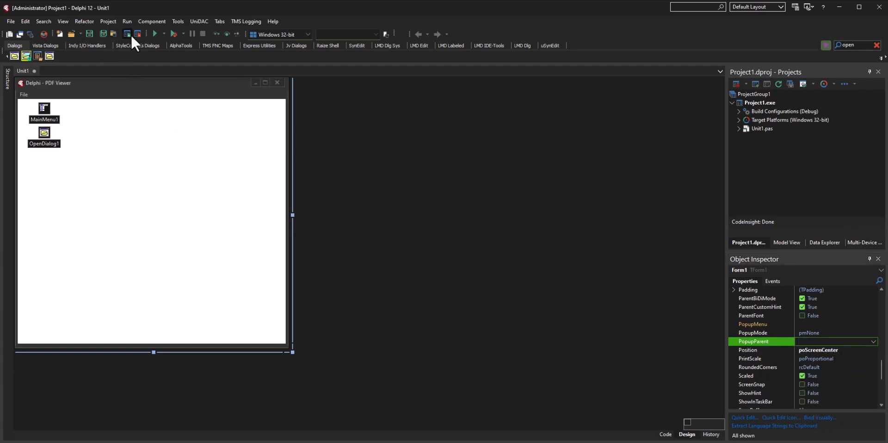
pyautogui.click(154, 34)
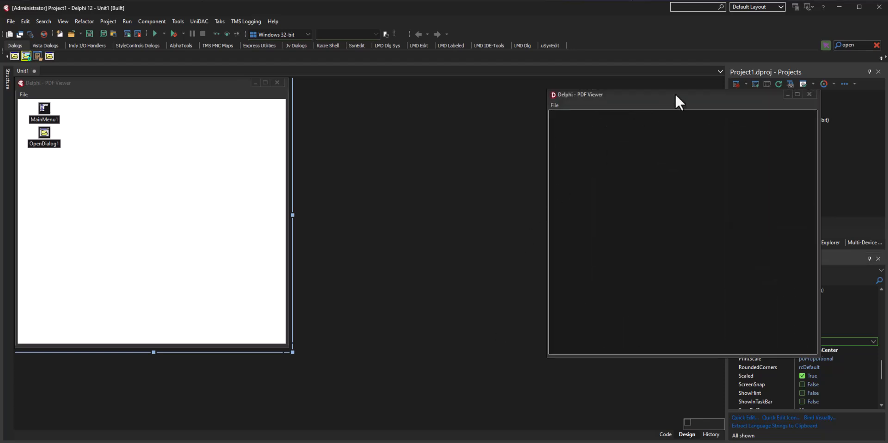
# Use File > Open PDF in the running app to load the Getting Started with RAD Studio guide
pyautogui.click(432, 123)
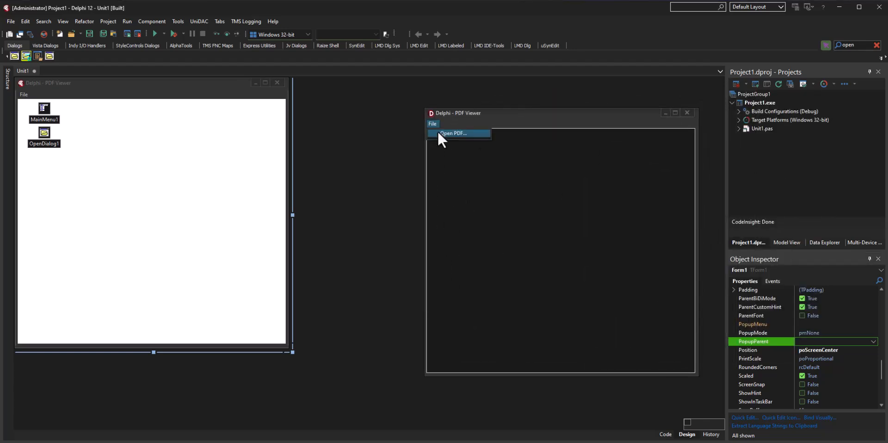
pyautogui.click(453, 134)
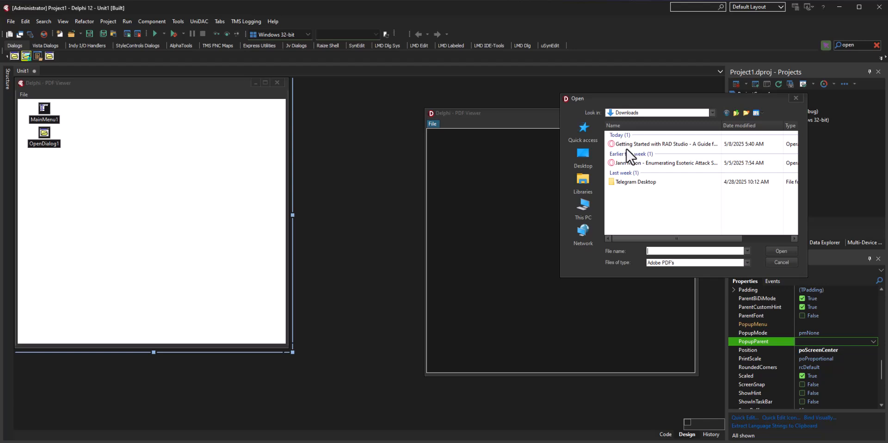
pyautogui.doubleClick(662, 144)
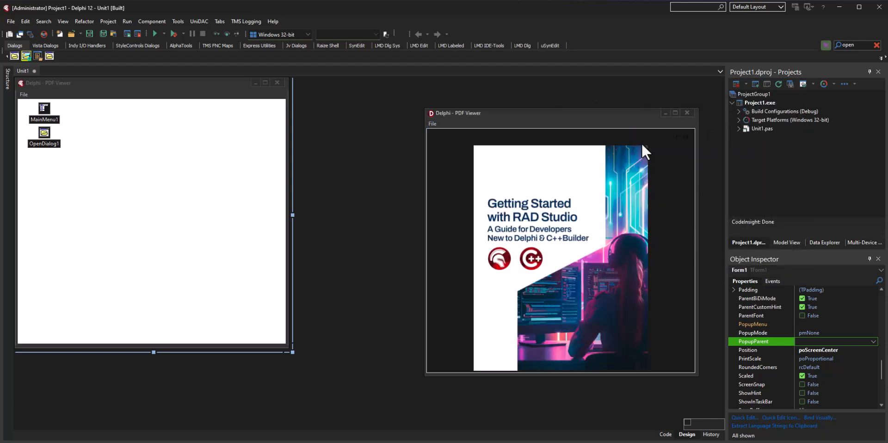
pyautogui.moveTo(538, 122)
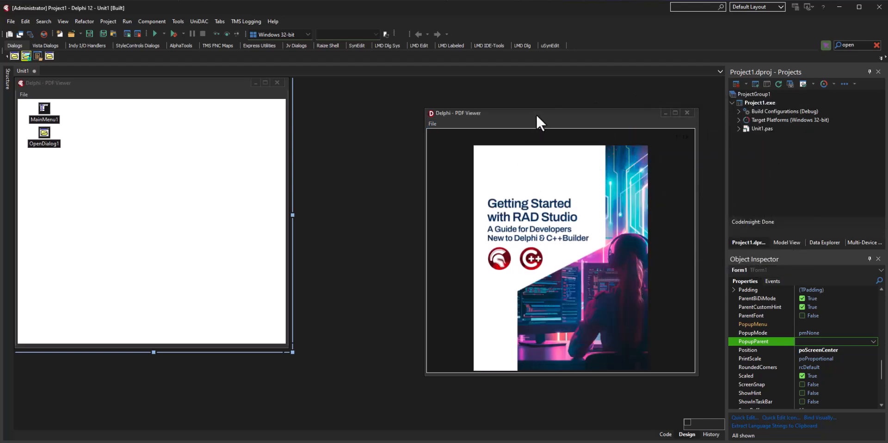
# Move the viewer window left and enlarge it by dragging its edges
pyautogui.moveTo(538, 113); pyautogui.dragTo(513, 106)
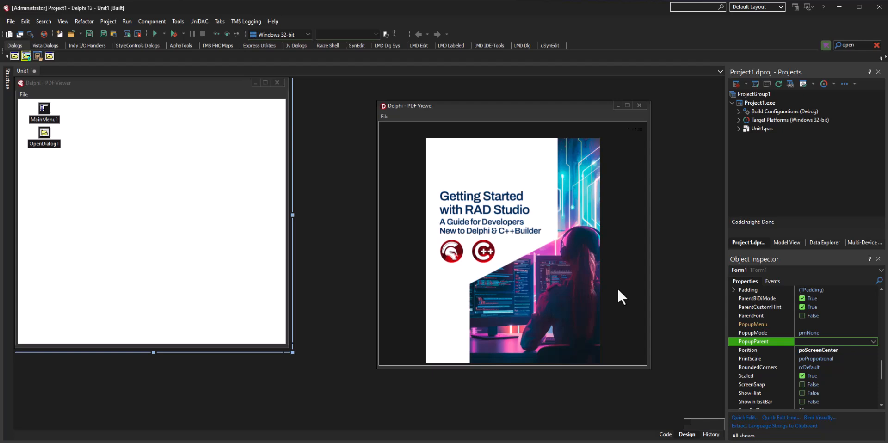
pyautogui.moveTo(649, 369); pyautogui.dragTo(664, 386)
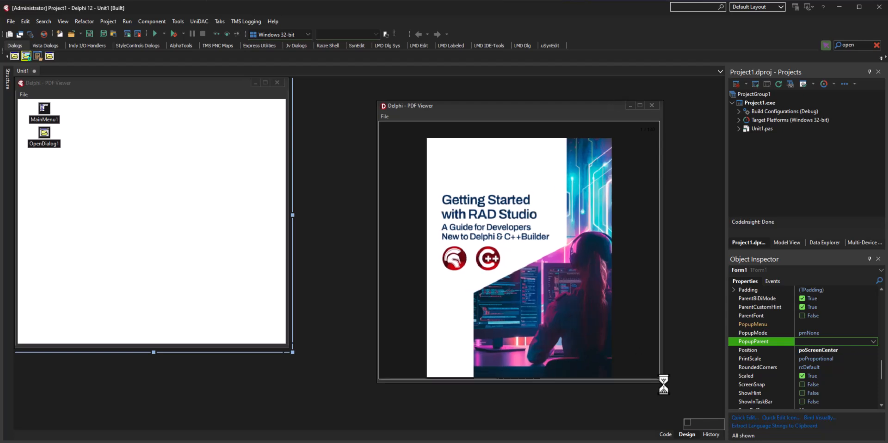
pyautogui.moveTo(521, 105); pyautogui.dragTo(532, 76)
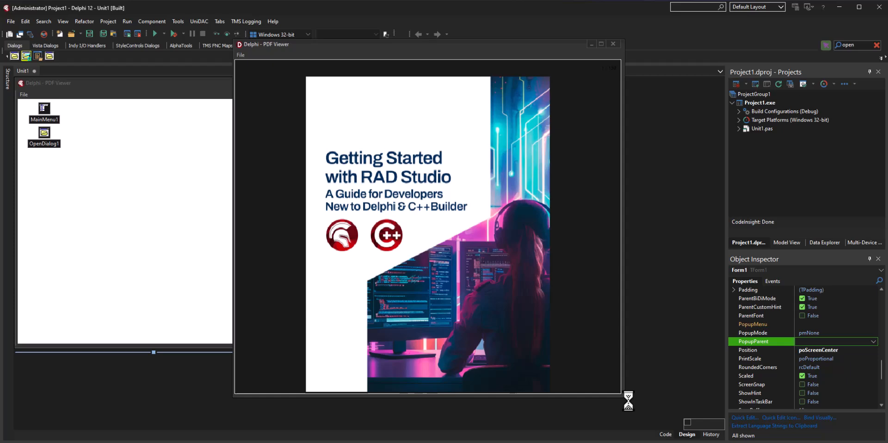
# Page through the guide's contents and close the running PDF viewer app
pyautogui.click(637, 44)
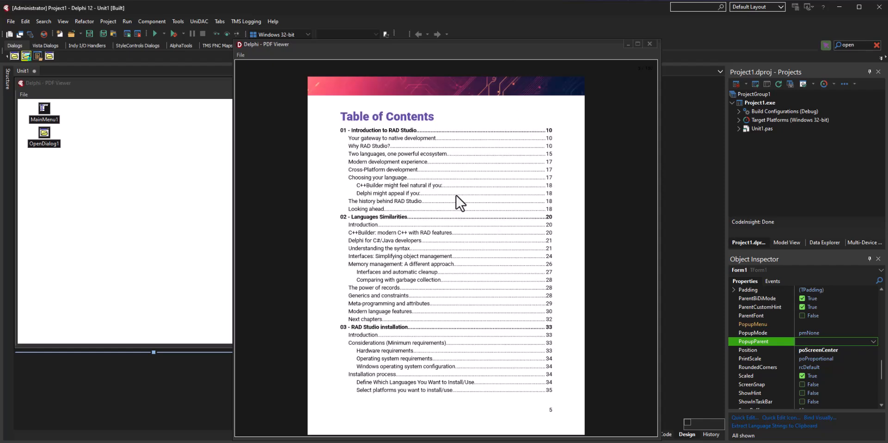
pyautogui.scroll(-3)
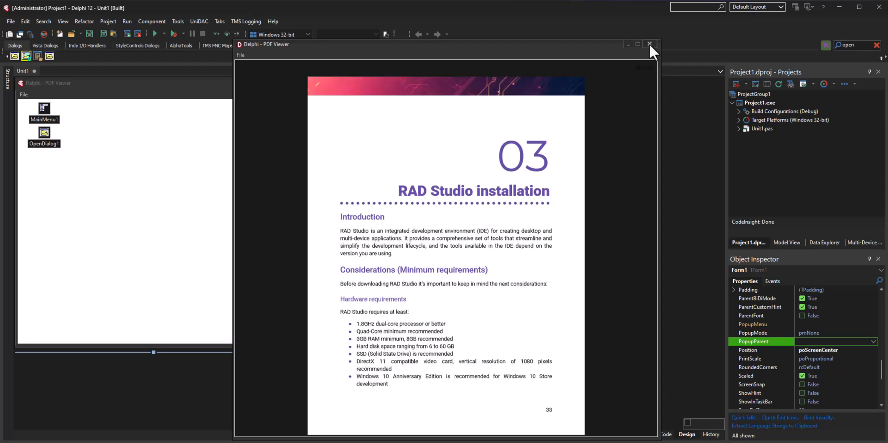
pyautogui.click(649, 44)
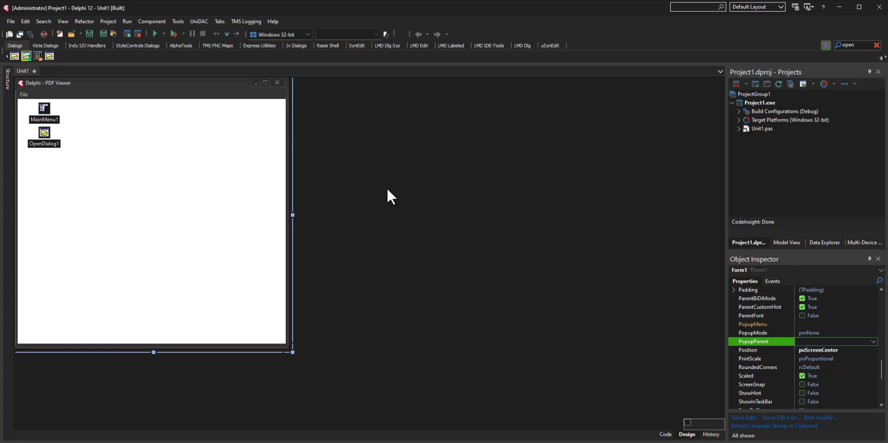
pyautogui.moveTo(142, 128)
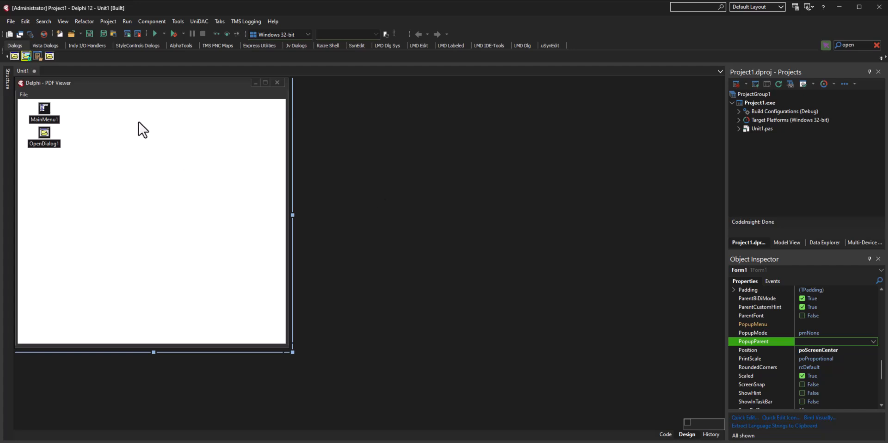
pyautogui.moveTo(149, 111)
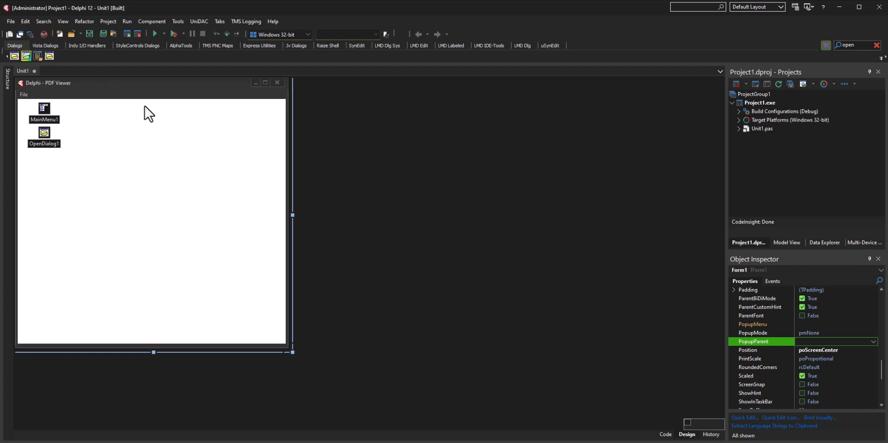
pyautogui.moveTo(388, 200)
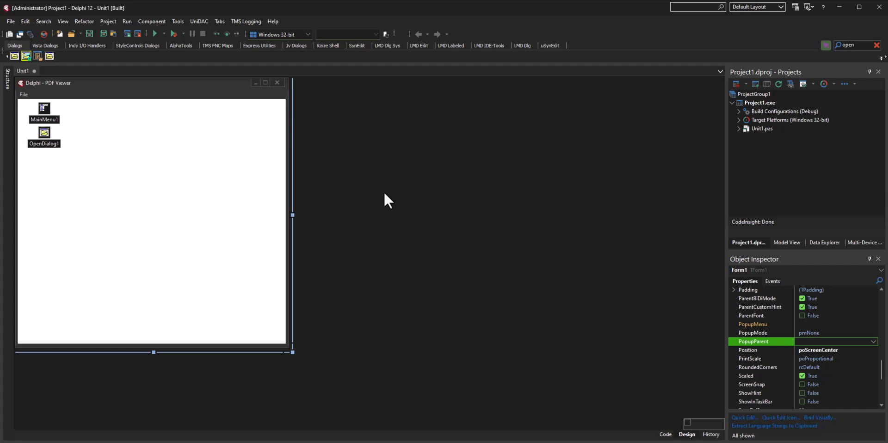
pyautogui.moveTo(322, 236)
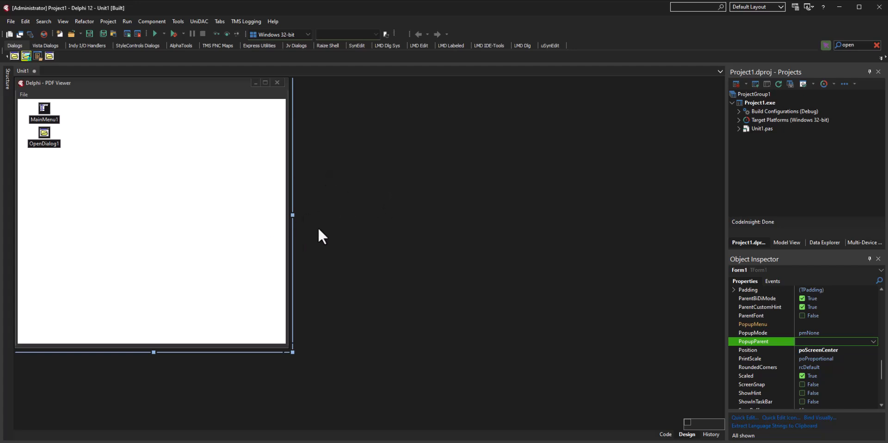